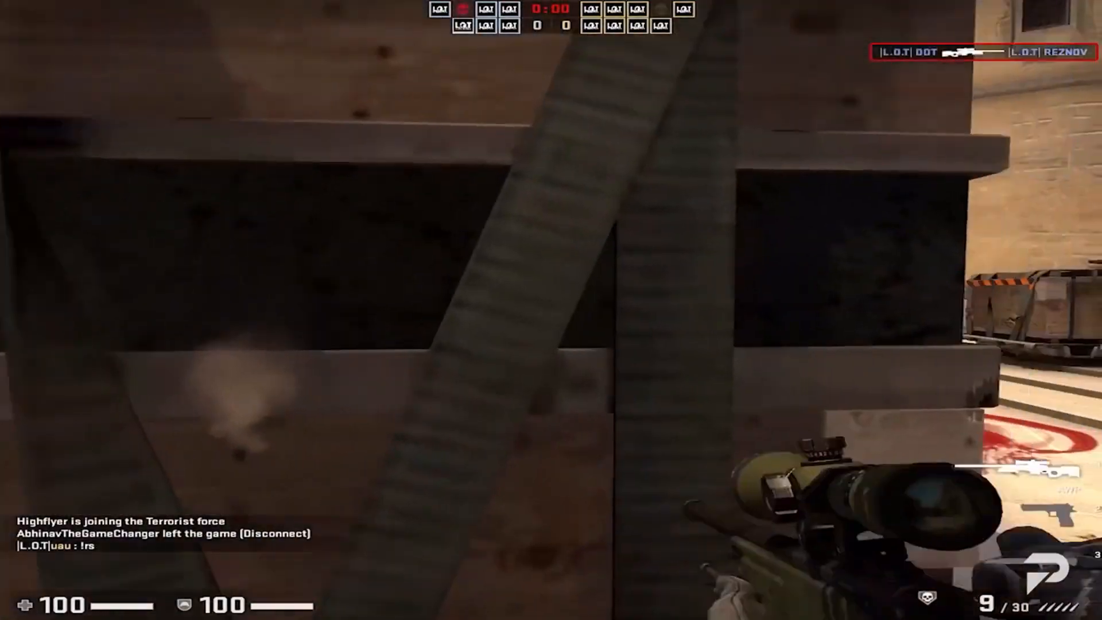
Stop the Play In Editor session and return to the TestScopeShader level viewport
{"action": "right_click", "coordinate": [551, 310]}
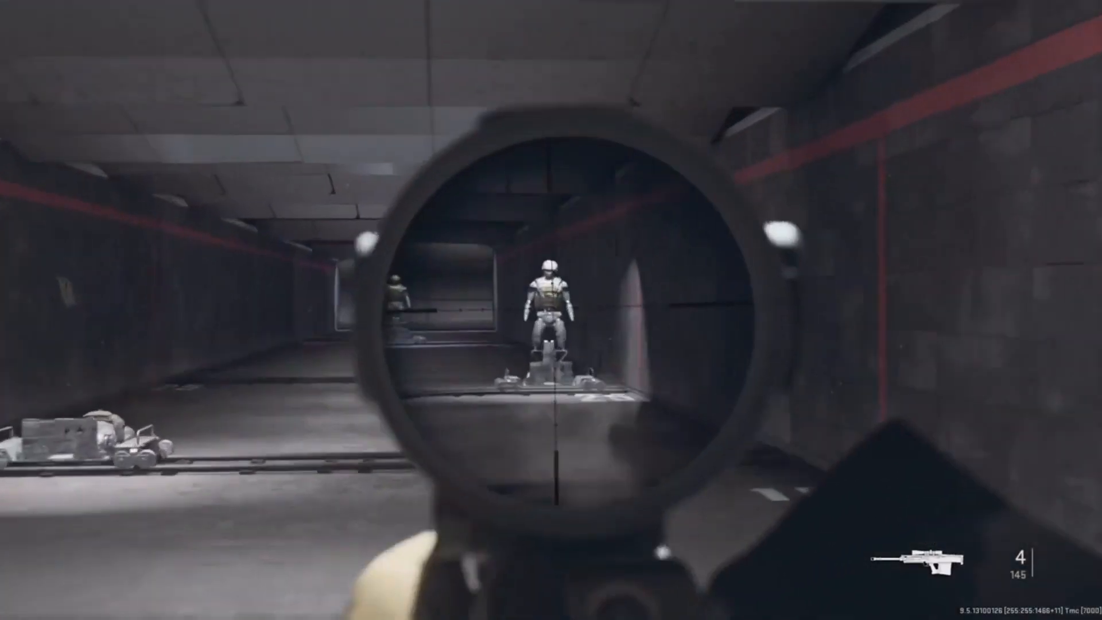
{"action": "left_click", "coordinate": [551, 310]}
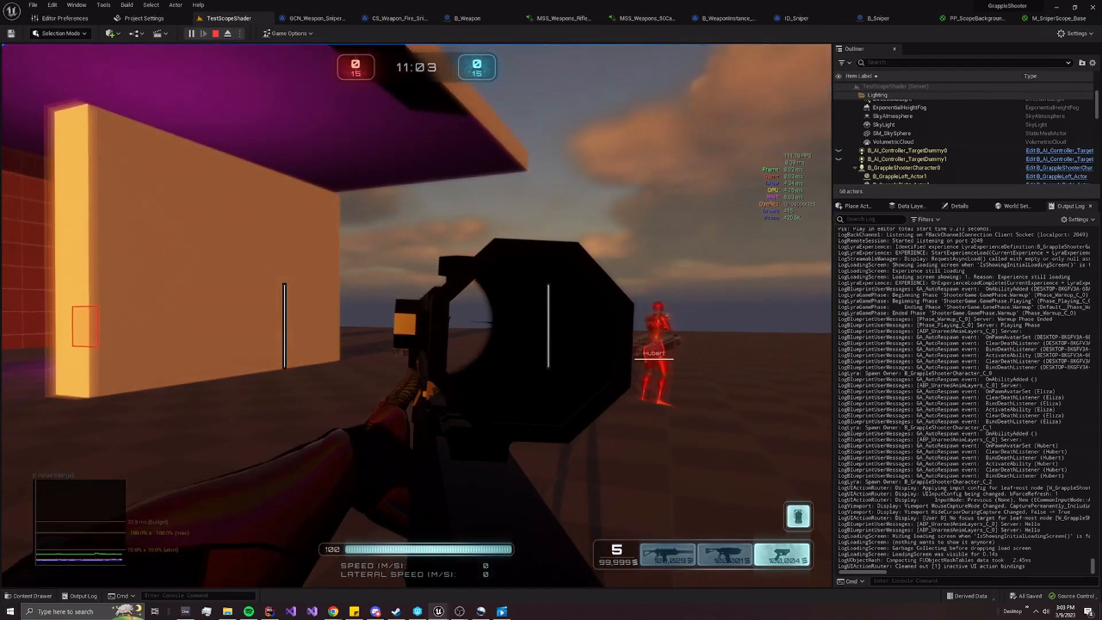
{"action": "left_click", "coordinate": [215, 33]}
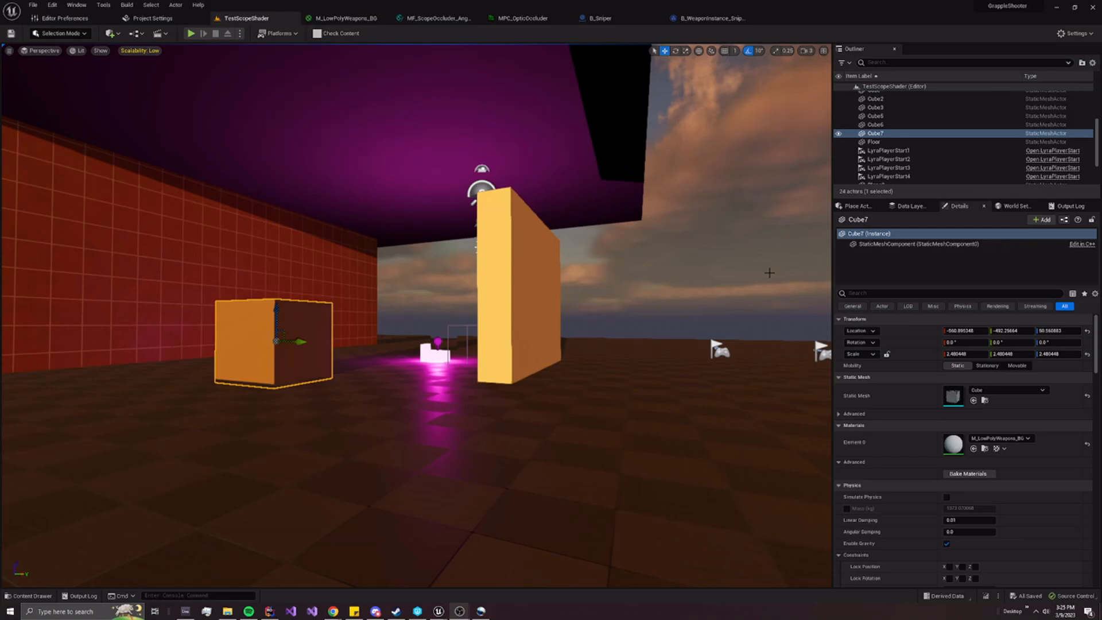
{"action": "mouse_move", "coordinate": [455, 290]}
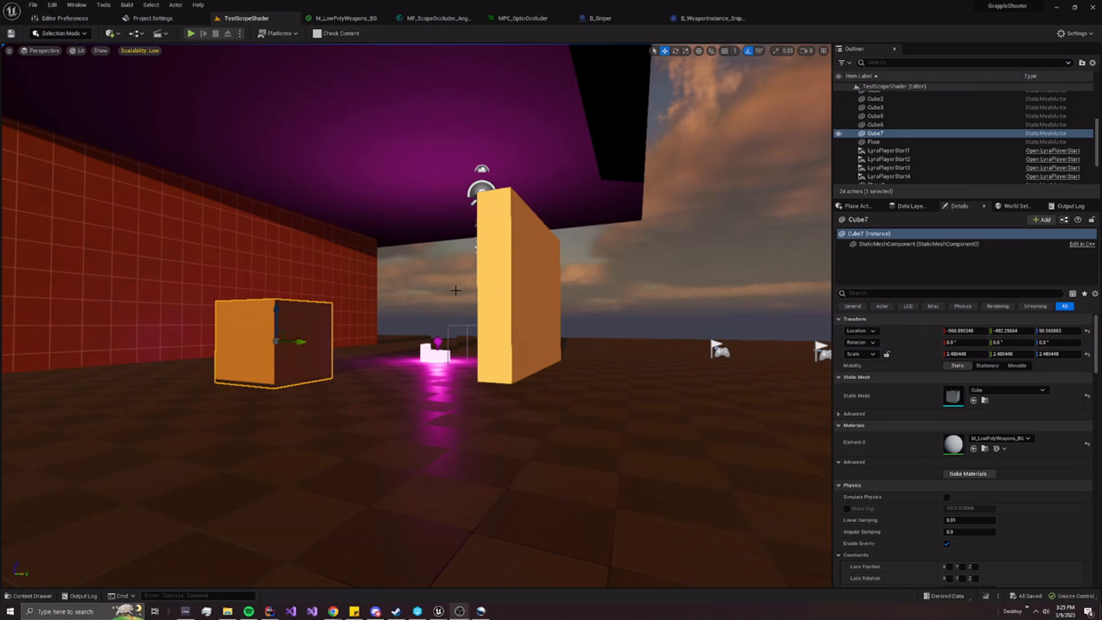
{"action": "mouse_move", "coordinate": [294, 341]}
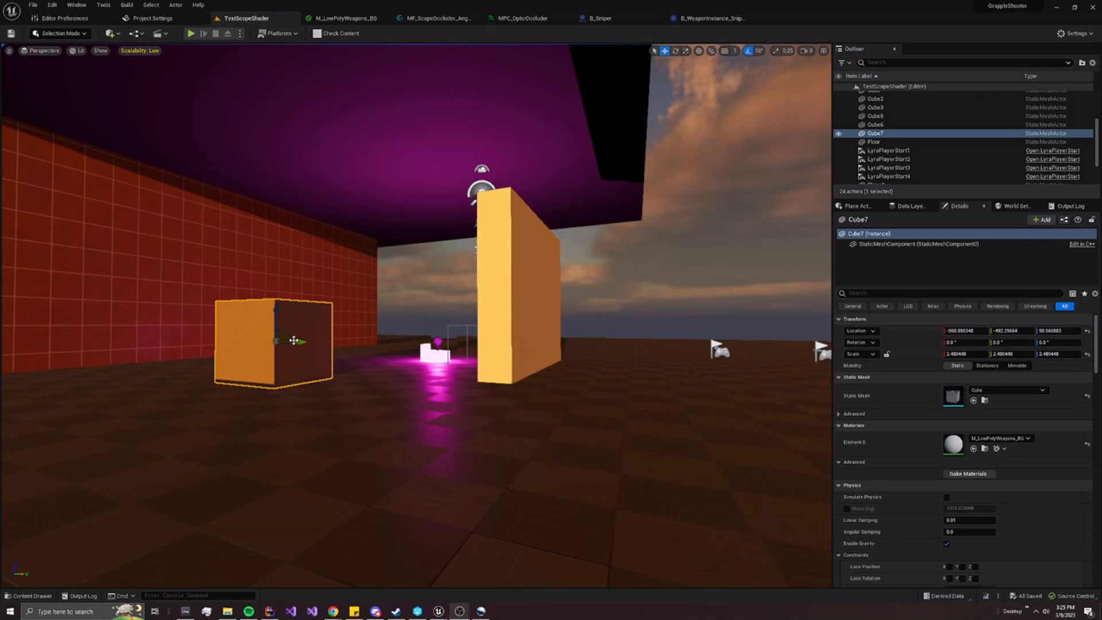
{"action": "left_click", "coordinate": [28, 595]}
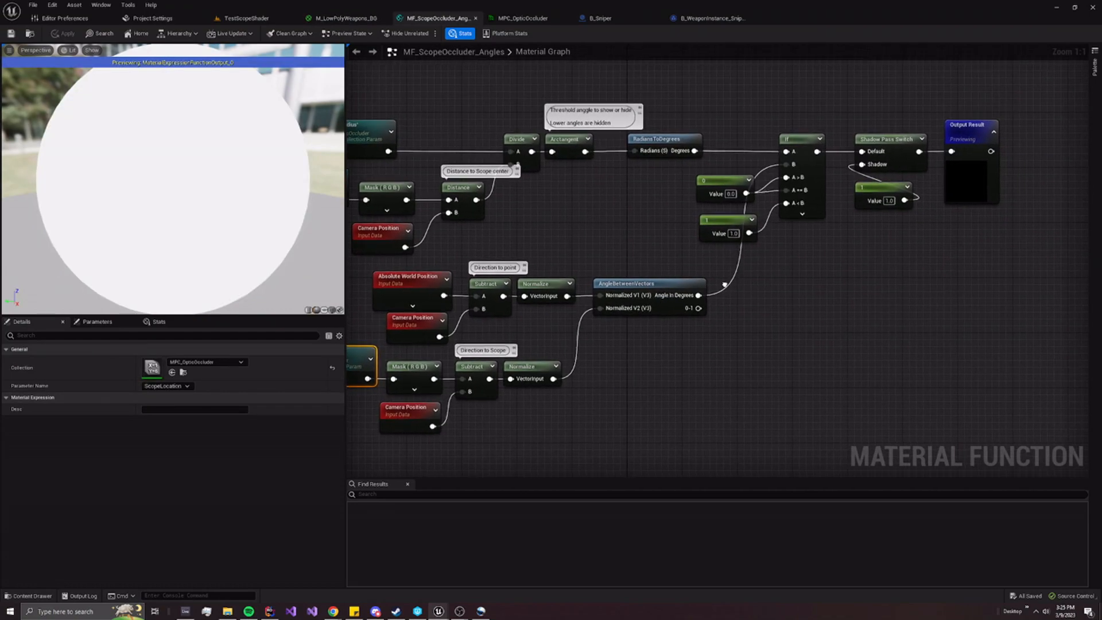
{"action": "scroll", "scroll_direction": "down", "scroll_amount": 3}
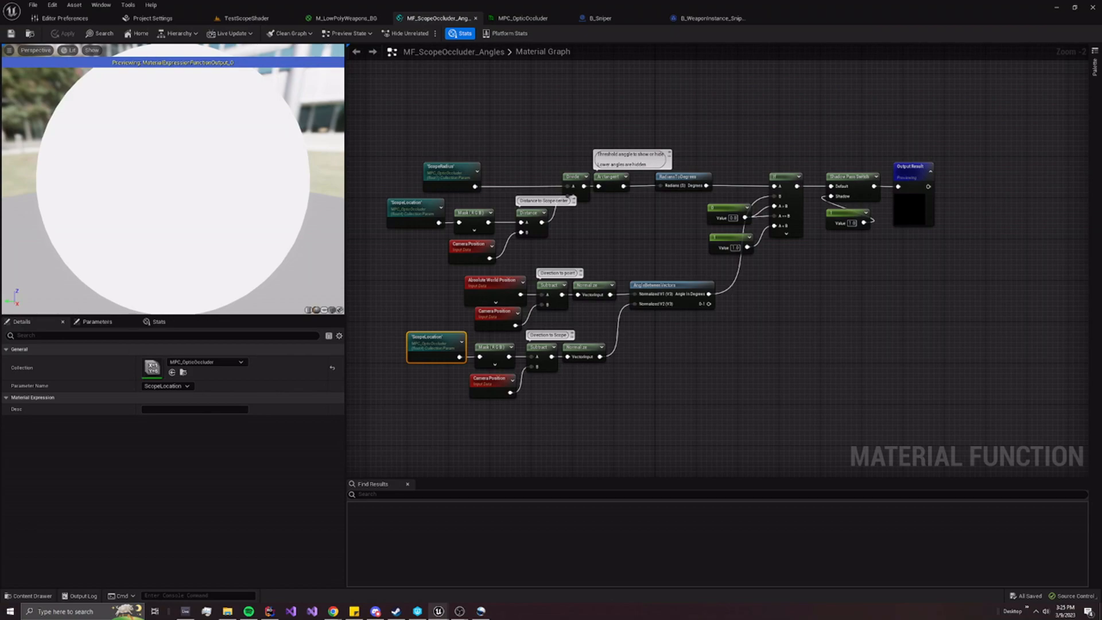
{"action": "left_click", "coordinate": [797, 416]}
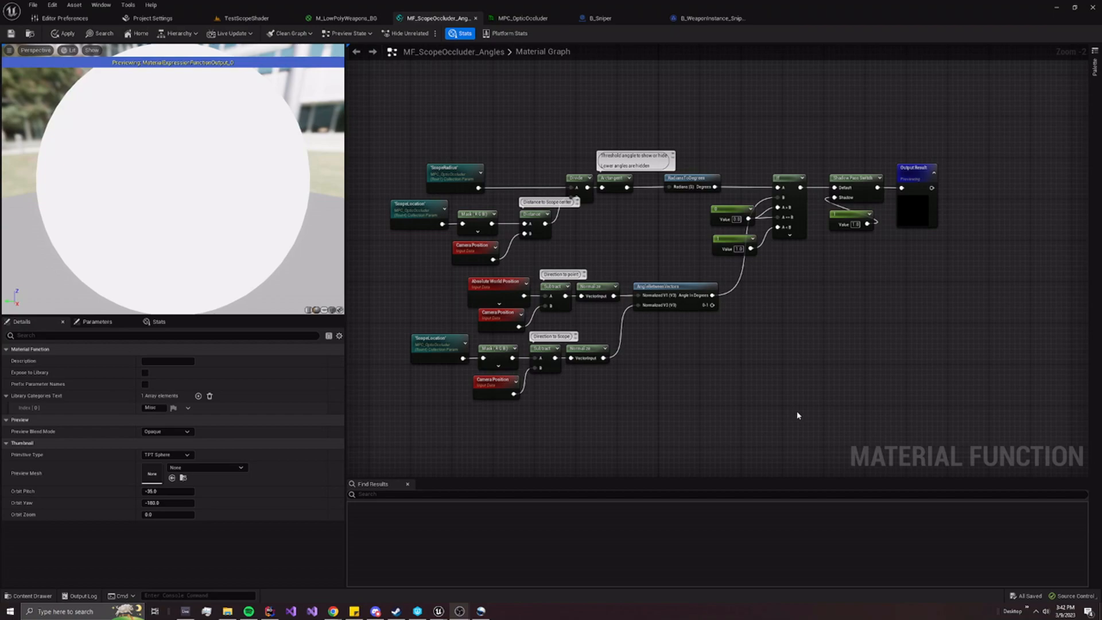
{"action": "mouse_move", "coordinate": [691, 144]}
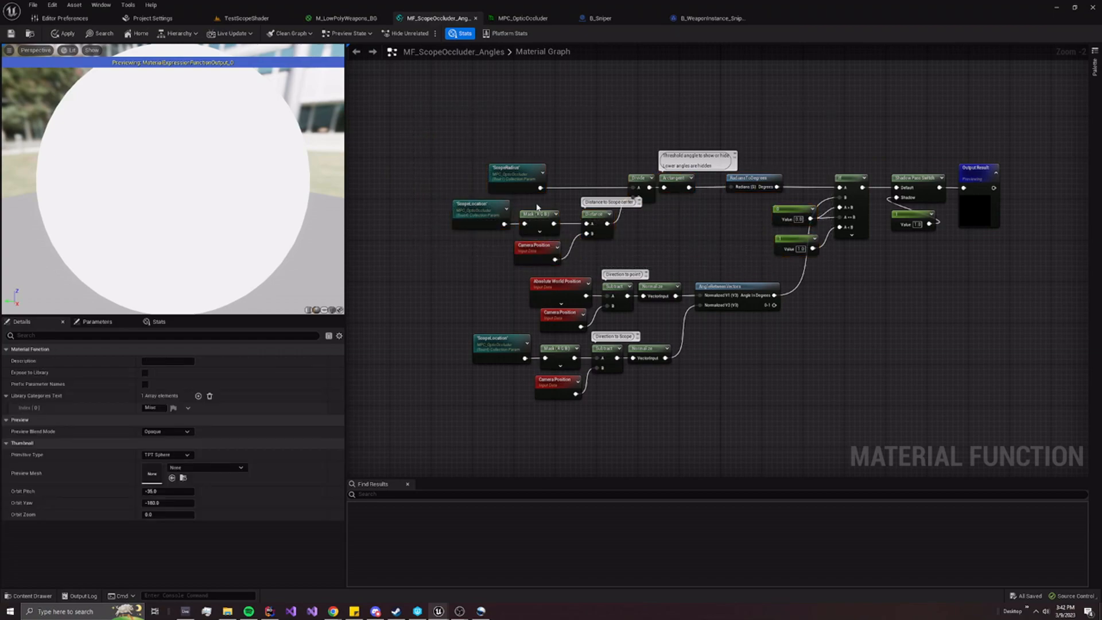
{"action": "mouse_move", "coordinate": [552, 158]}
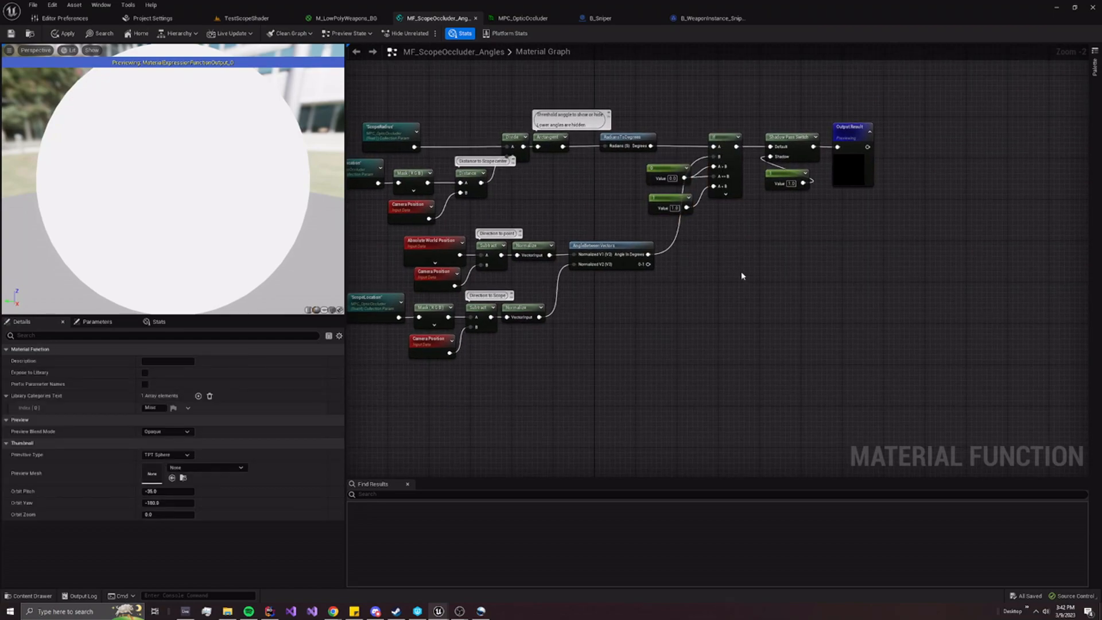
{"action": "left_click", "coordinate": [610, 245]}
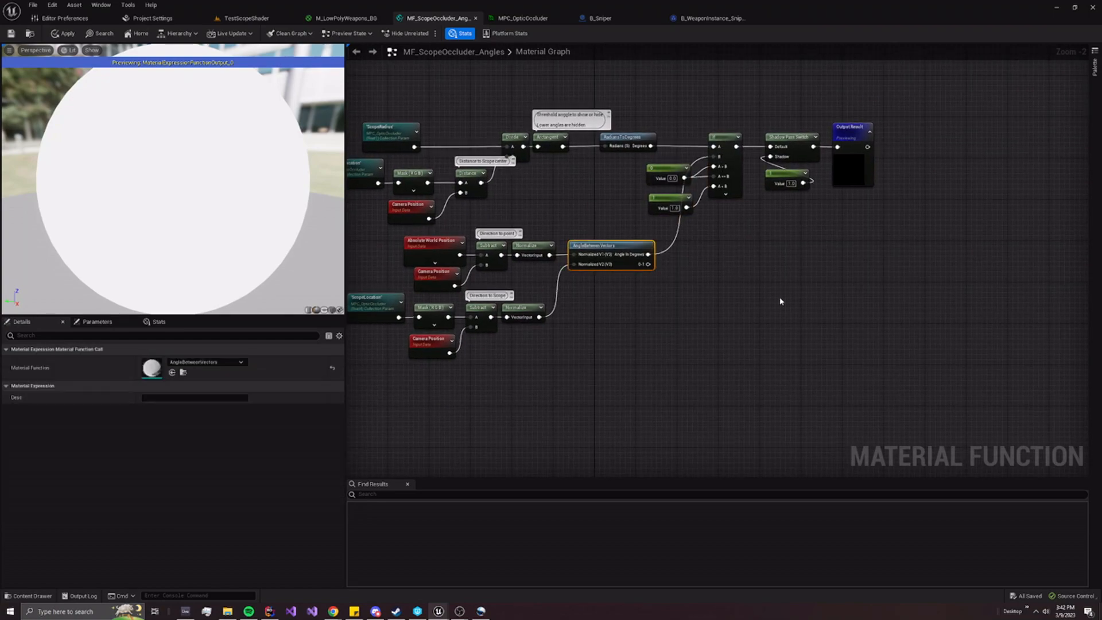
{"action": "left_click", "coordinate": [626, 137]}
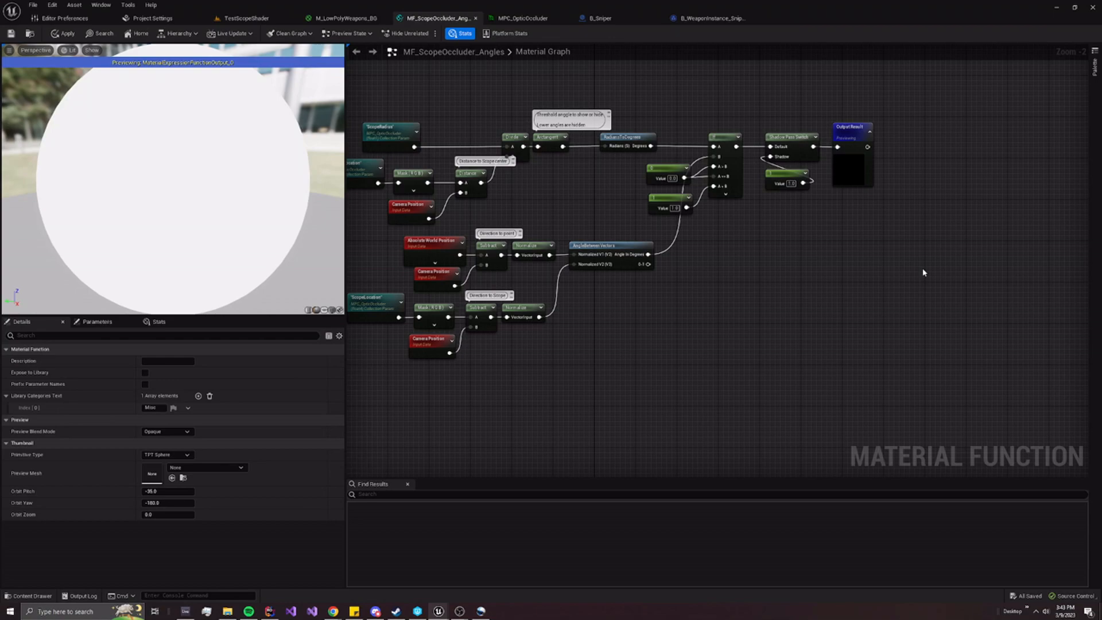
{"action": "left_click", "coordinate": [670, 207]}
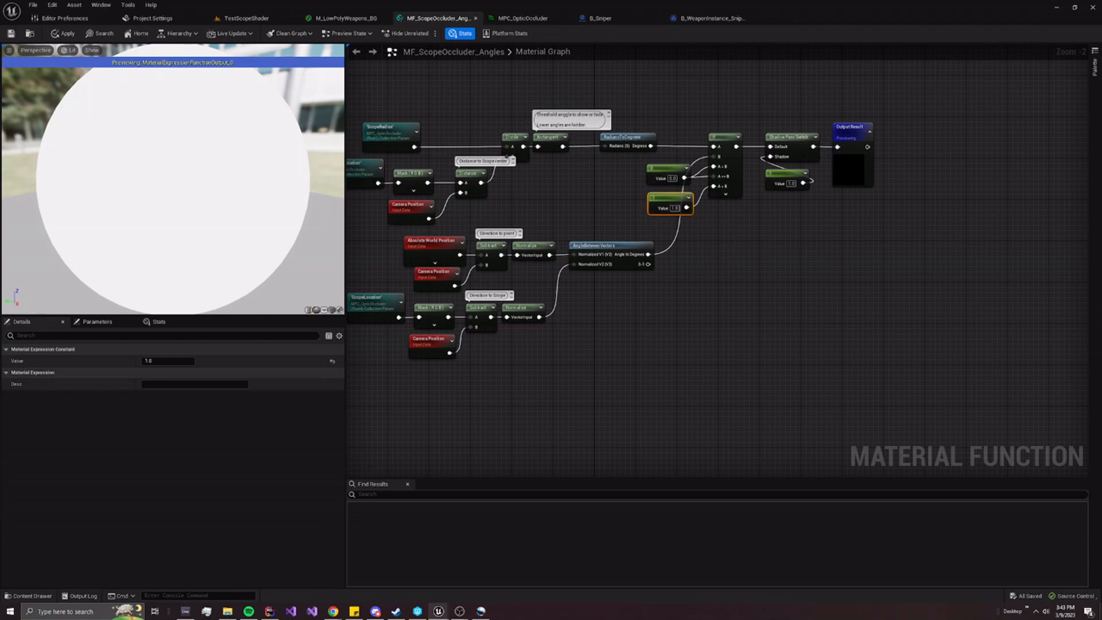
{"action": "left_click", "coordinate": [246, 18]}
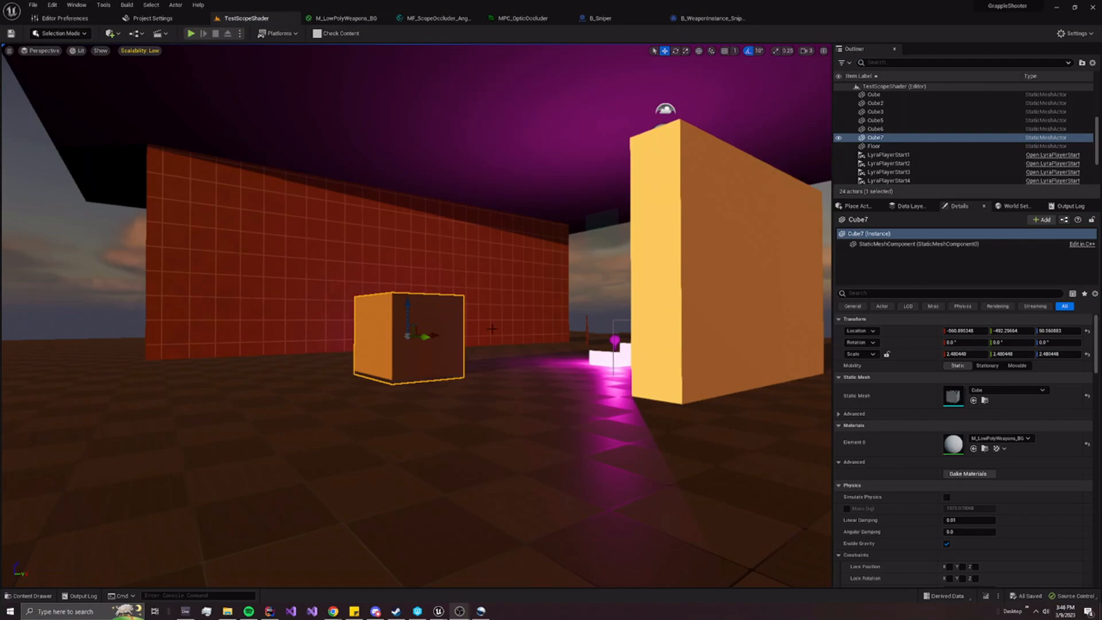
Play the TestScopeShader level to try the sniper scope, then stop back to editing
{"action": "left_click", "coordinate": [30, 595]}
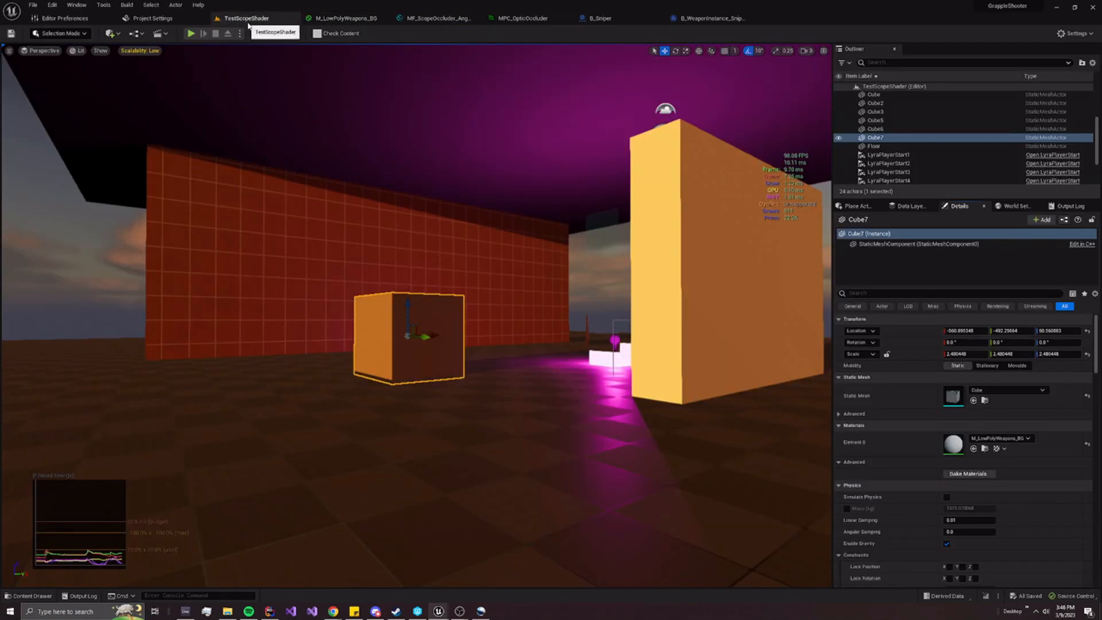
{"action": "left_click", "coordinate": [191, 33]}
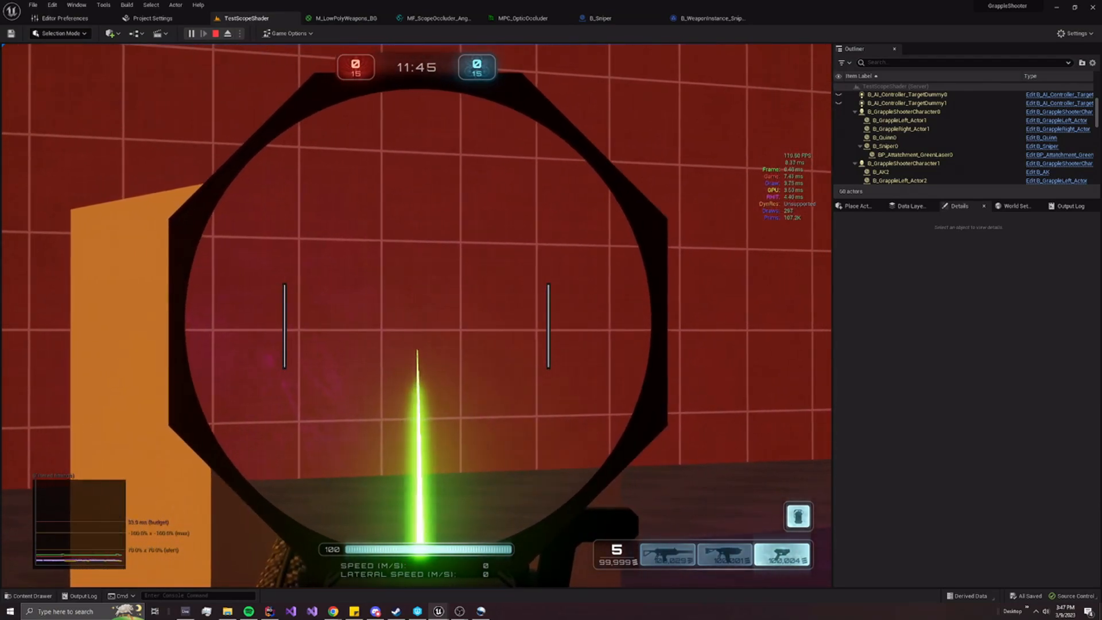
{"action": "left_click", "coordinate": [216, 34]}
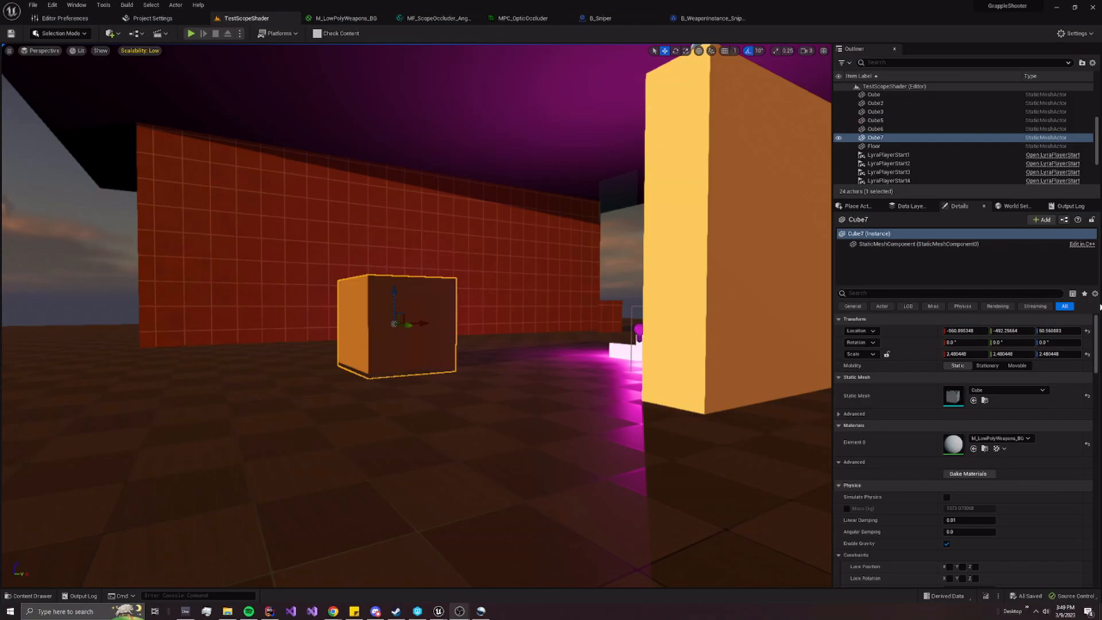
{"action": "mouse_move", "coordinate": [601, 18]}
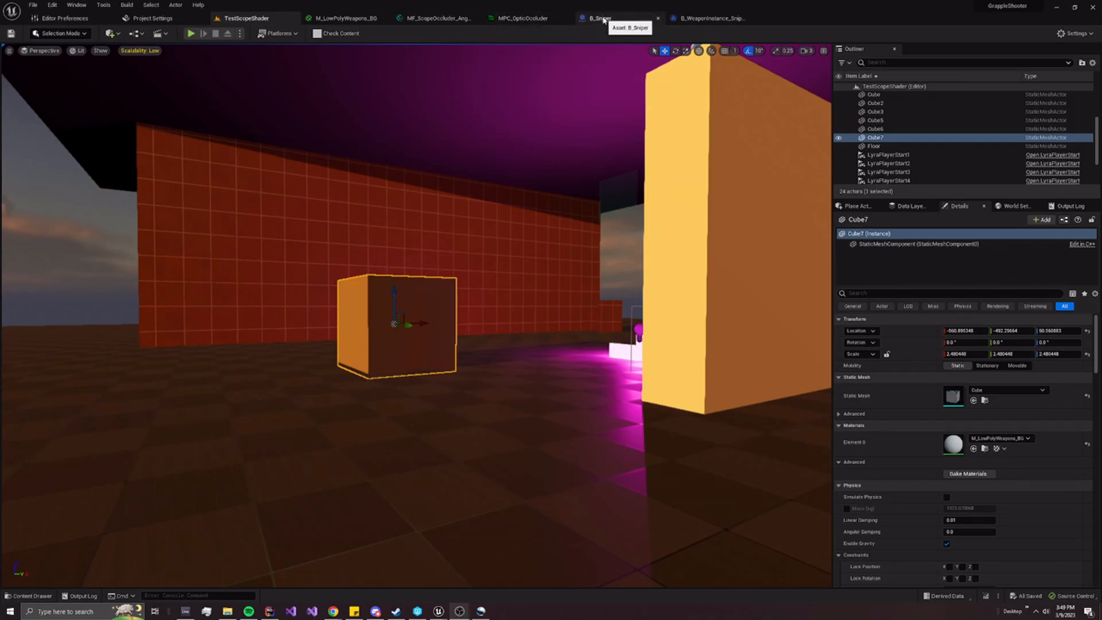
{"action": "left_click", "coordinate": [601, 18]}
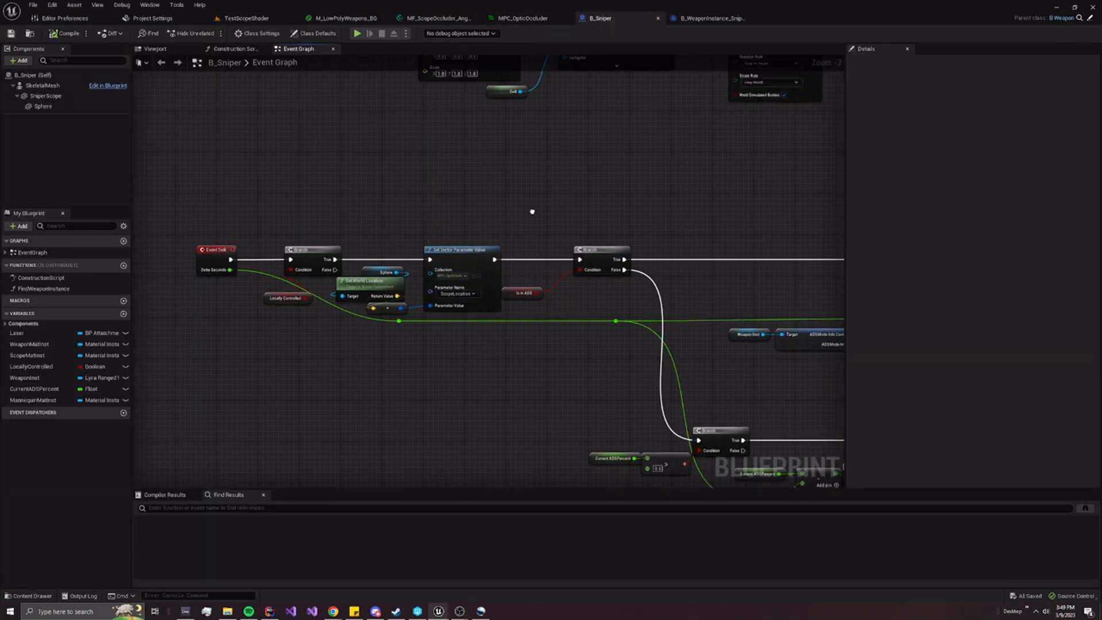
{"action": "scroll", "scroll_direction": "down", "scroll_amount": 3}
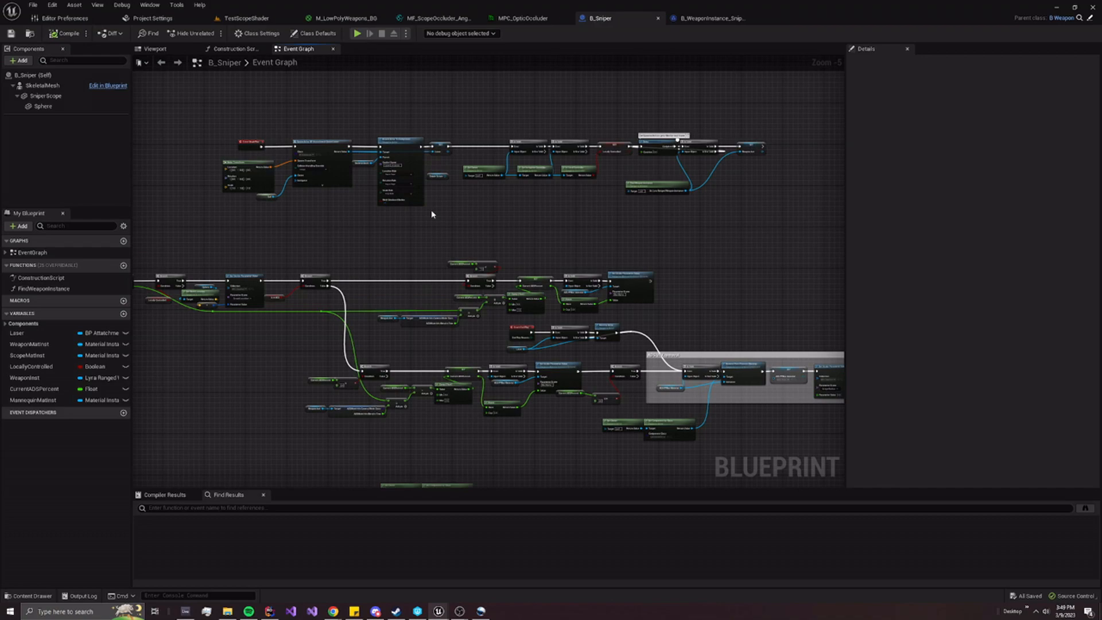
{"action": "mouse_move", "coordinate": [404, 219]}
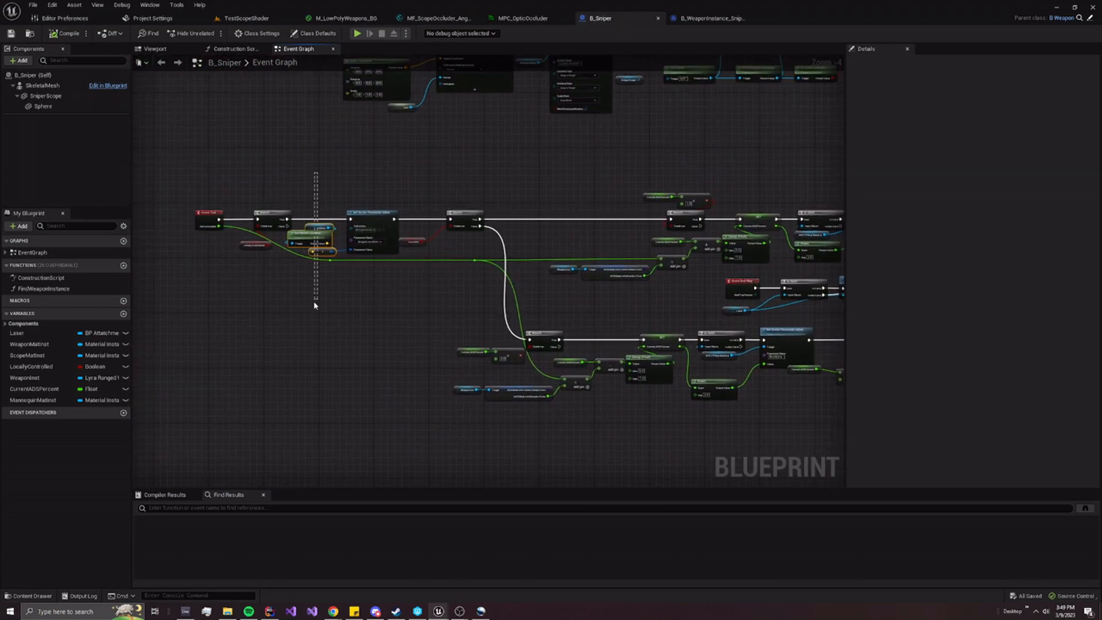
{"action": "scroll", "scroll_direction": "up", "scroll_amount": 3}
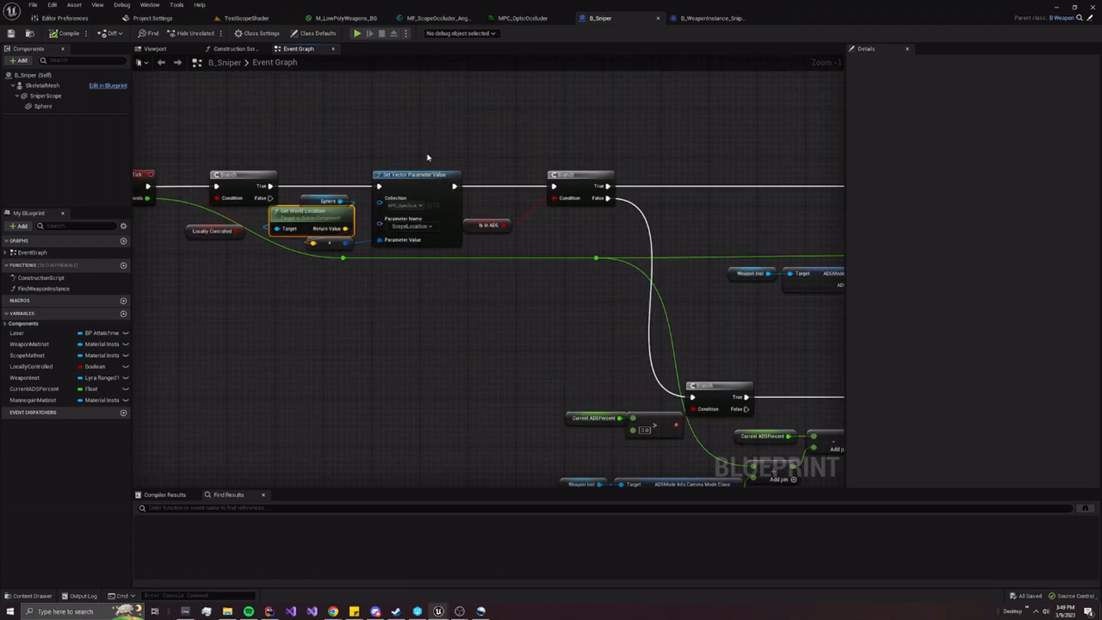
{"action": "left_click", "coordinate": [316, 33]}
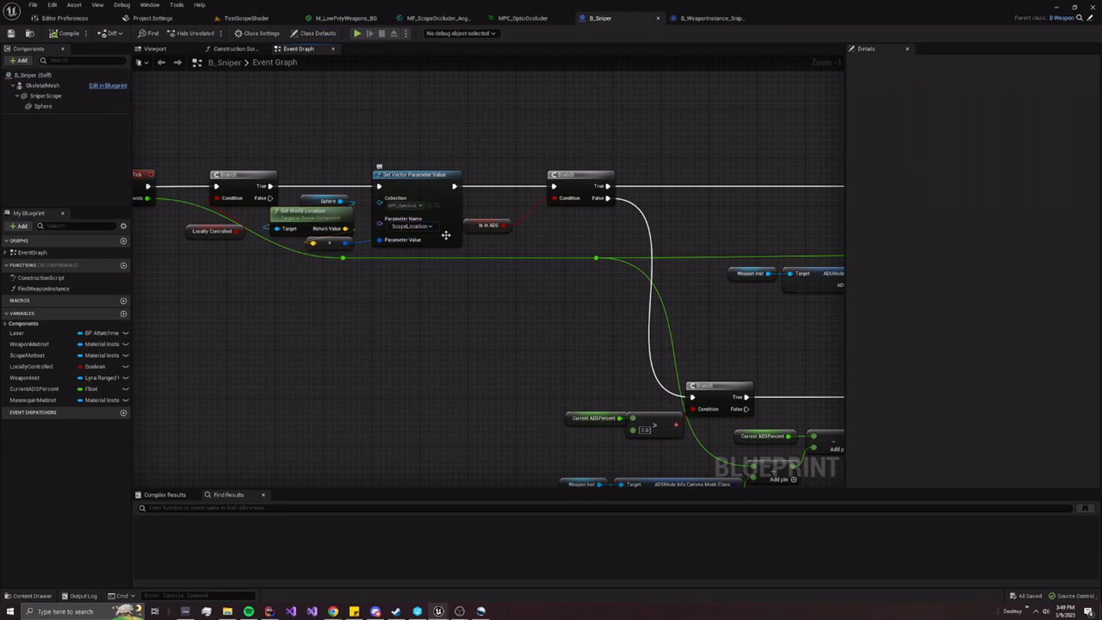
{"action": "mouse_move", "coordinate": [426, 241]}
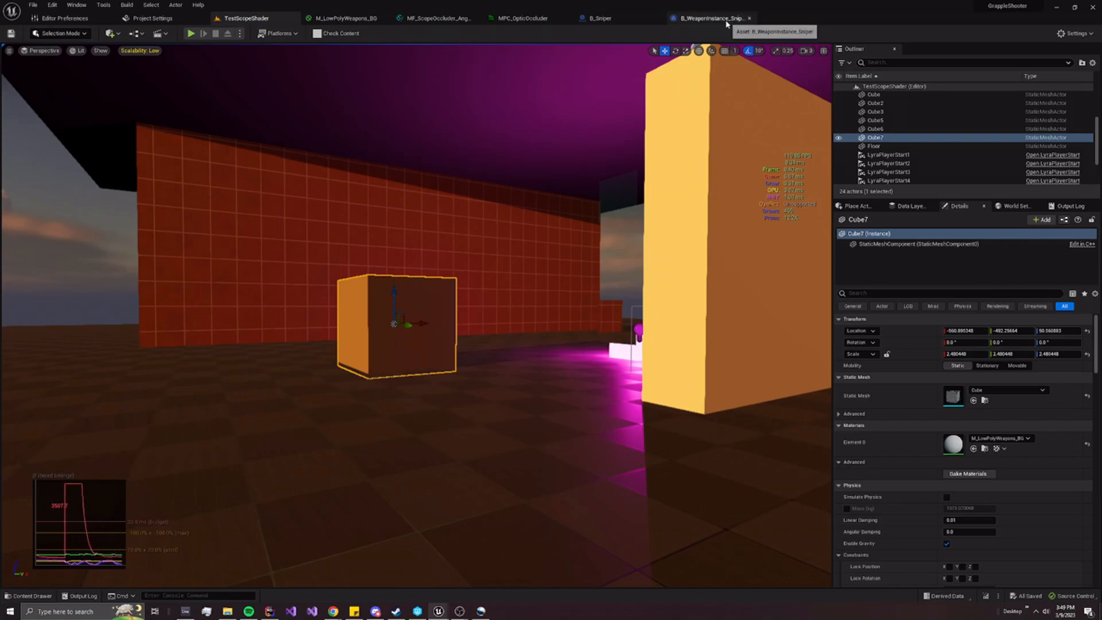
Show B_Sniper's Event Graph with the blur post-process material and ScopeRadius logic
{"action": "left_click", "coordinate": [600, 18]}
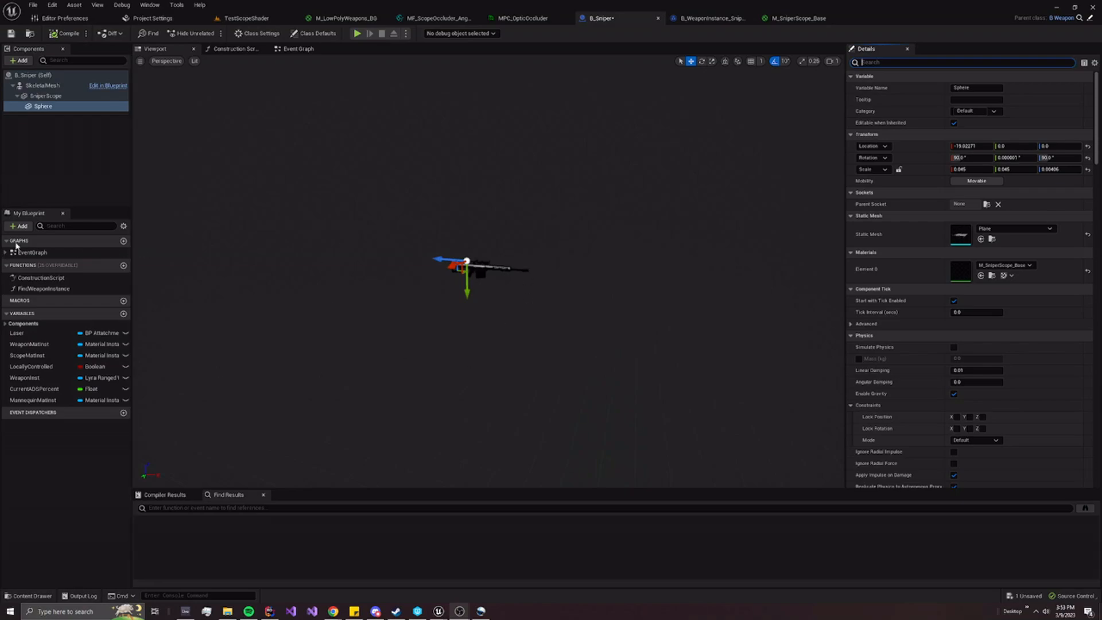
{"action": "mouse_move", "coordinate": [43, 106]}
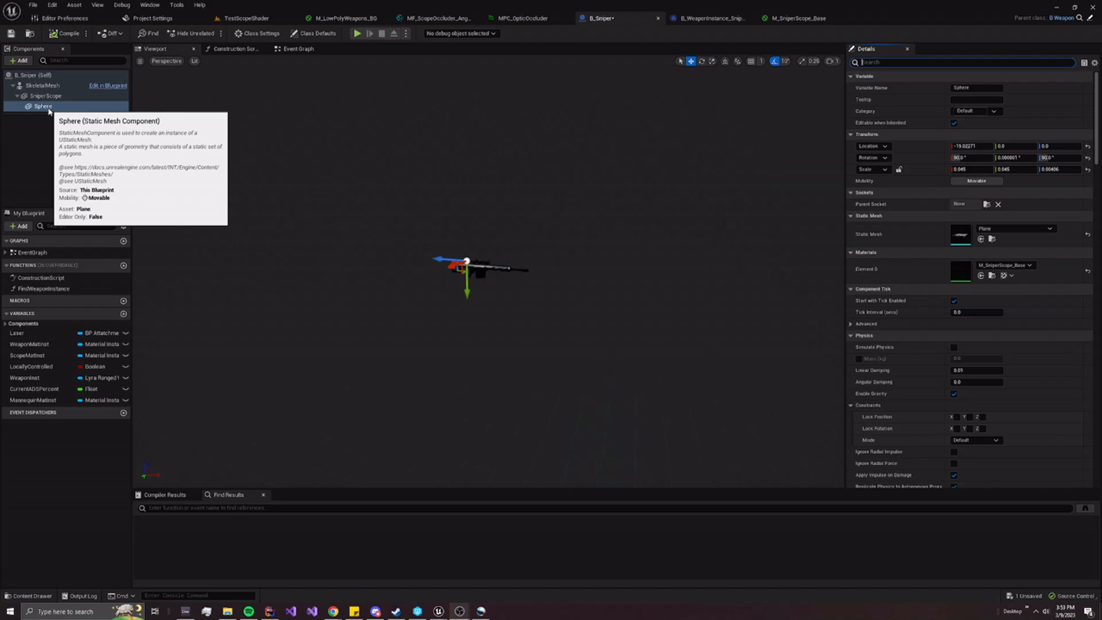
{"action": "mouse_move", "coordinate": [632, 225]}
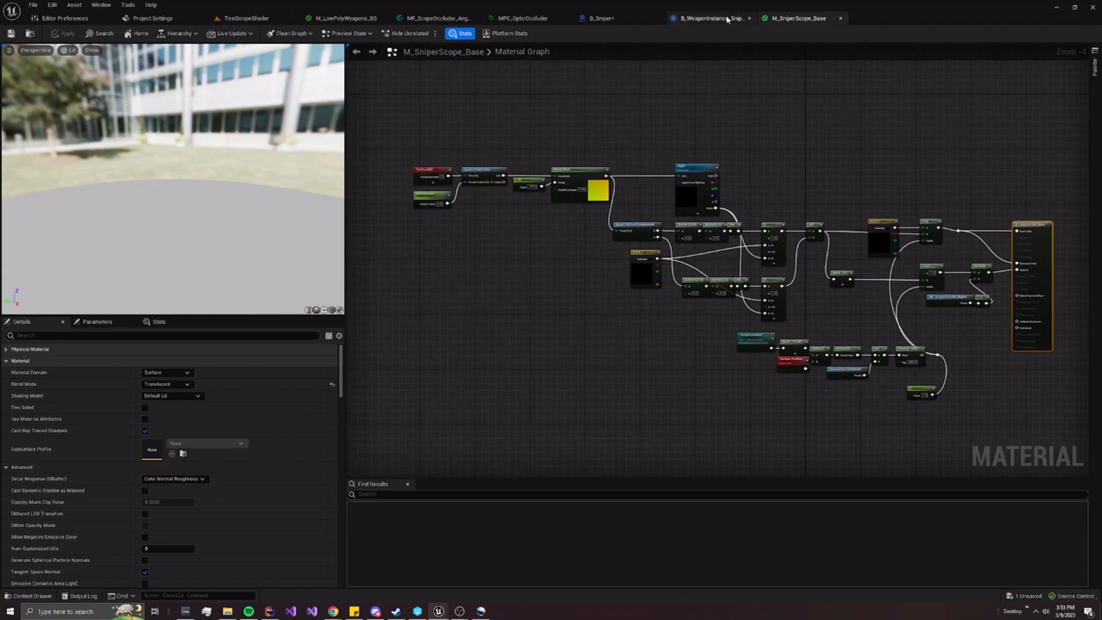
{"action": "mouse_move", "coordinate": [712, 17]}
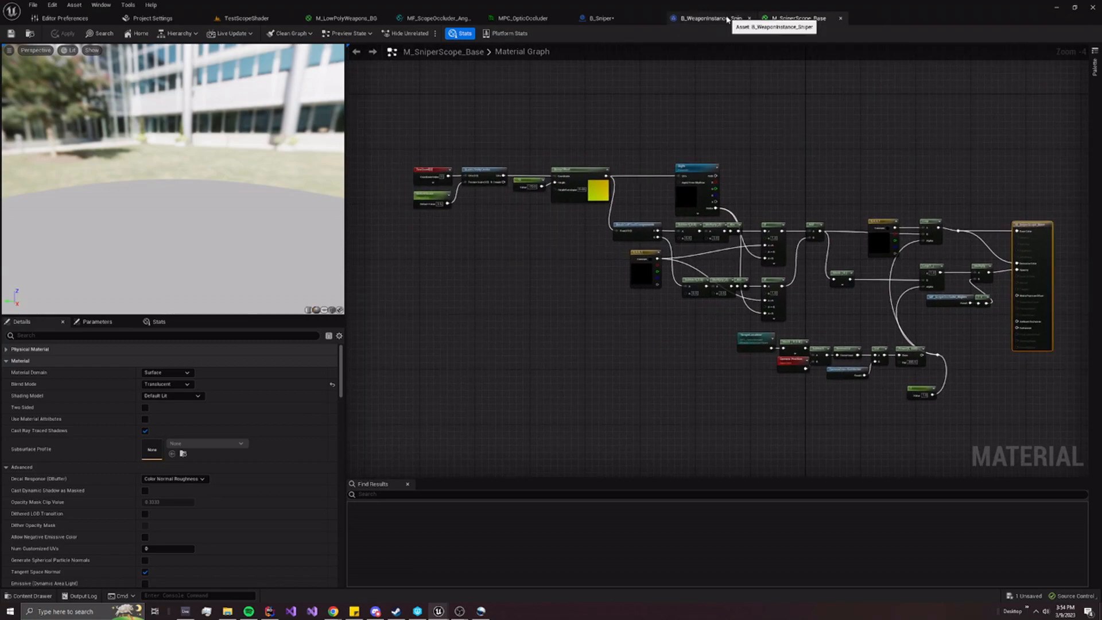
{"action": "left_click", "coordinate": [601, 18]}
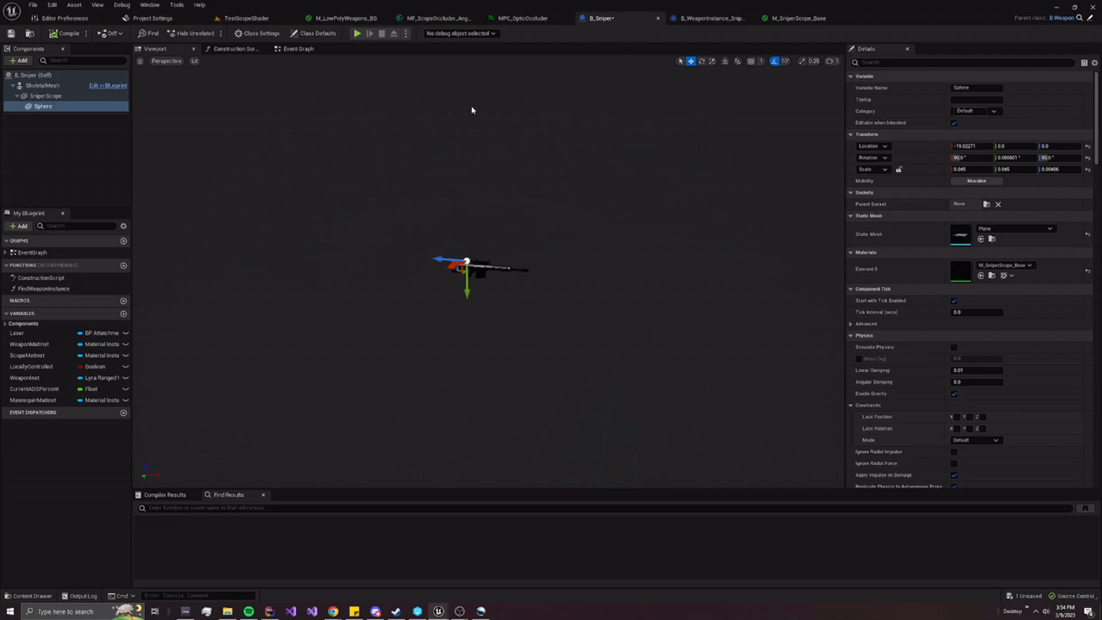
{"action": "mouse_move", "coordinate": [617, 18]}
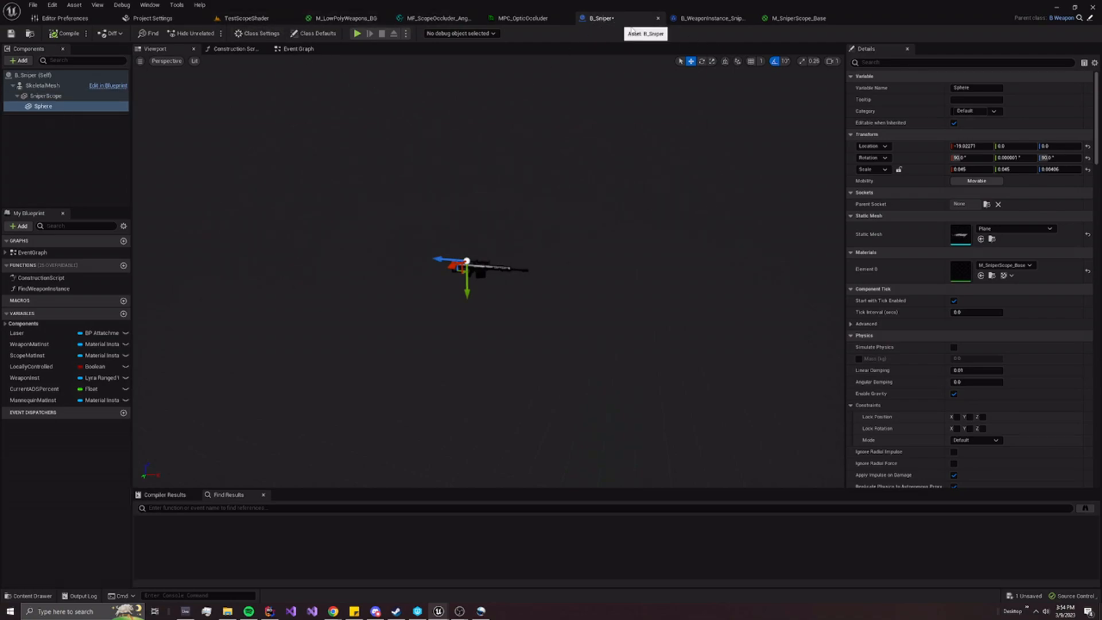
{"action": "left_click", "coordinate": [298, 48]}
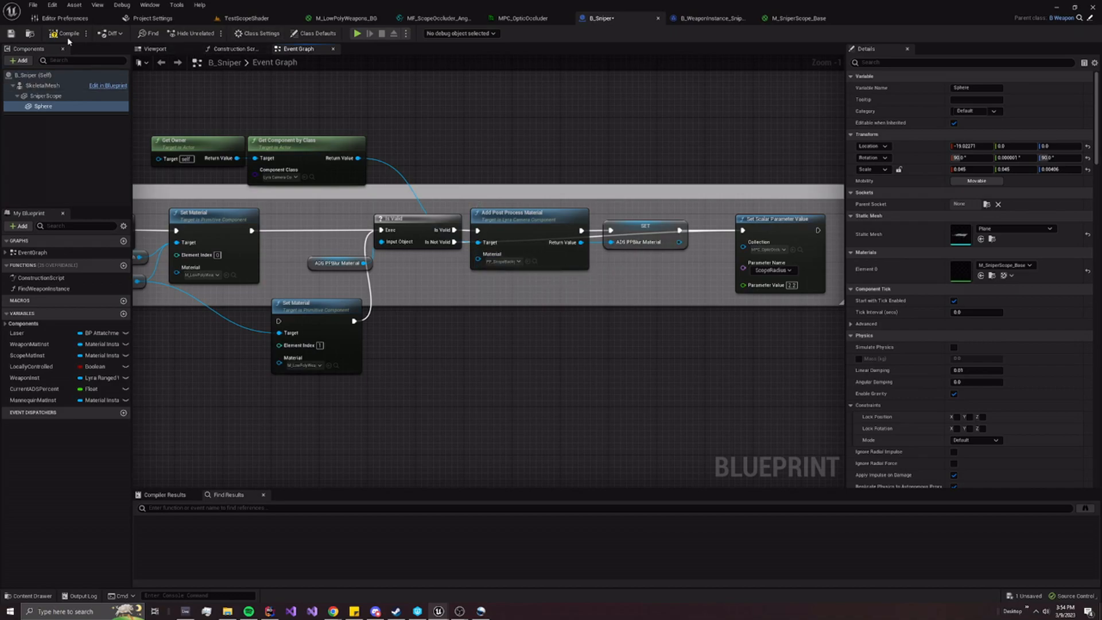
Play the test level, stop, and replay it to check the blurred scope edges
{"action": "left_click", "coordinate": [242, 18]}
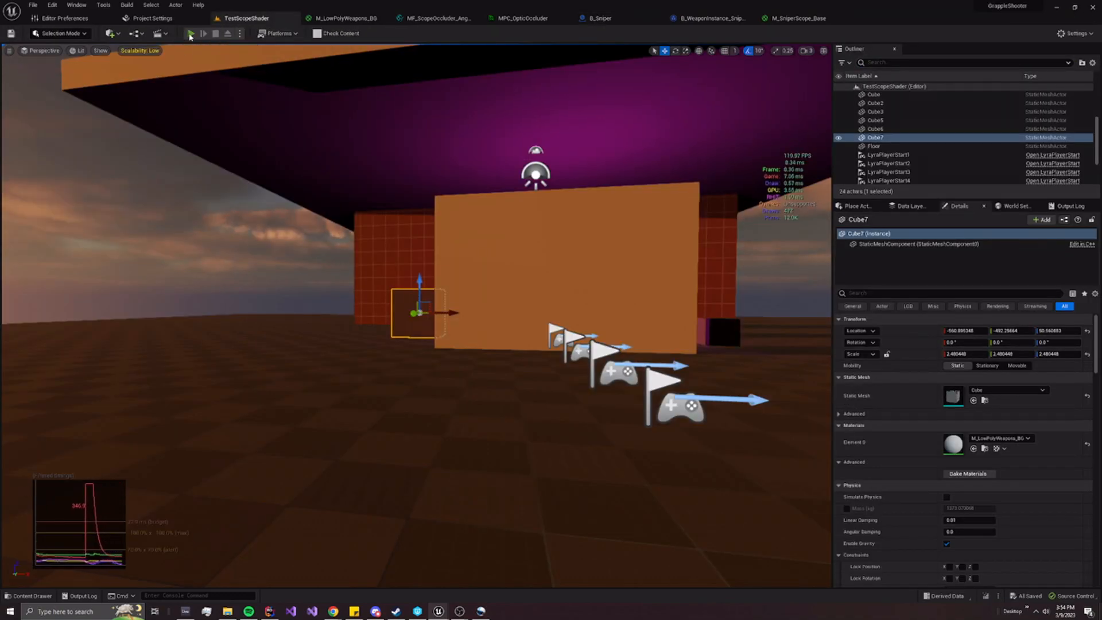
{"action": "left_click", "coordinate": [190, 34]}
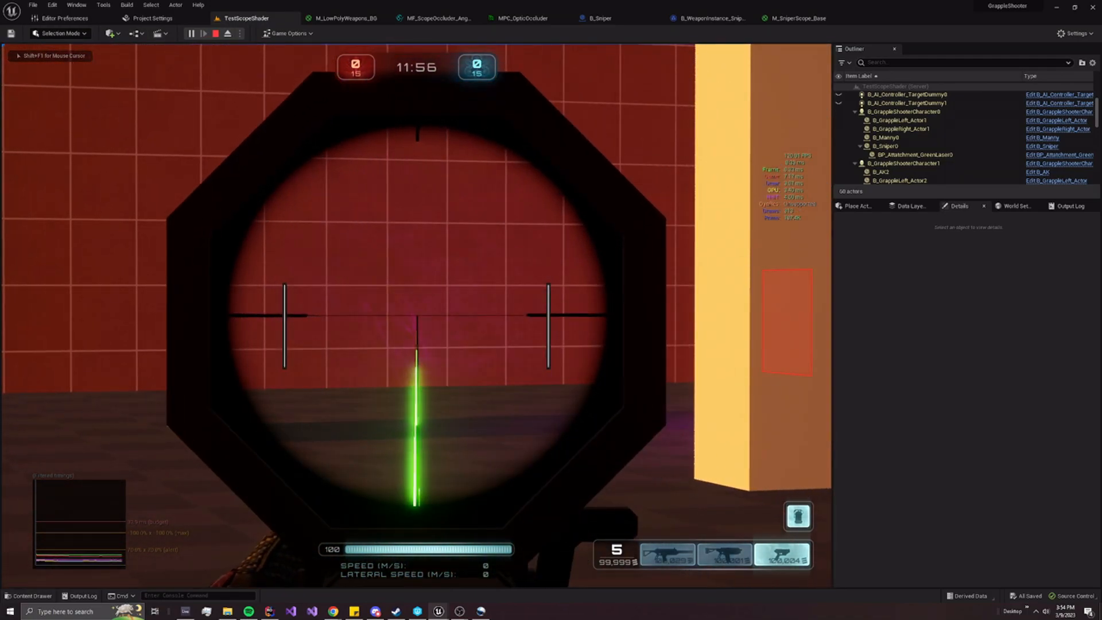
{"action": "left_click", "coordinate": [216, 33]}
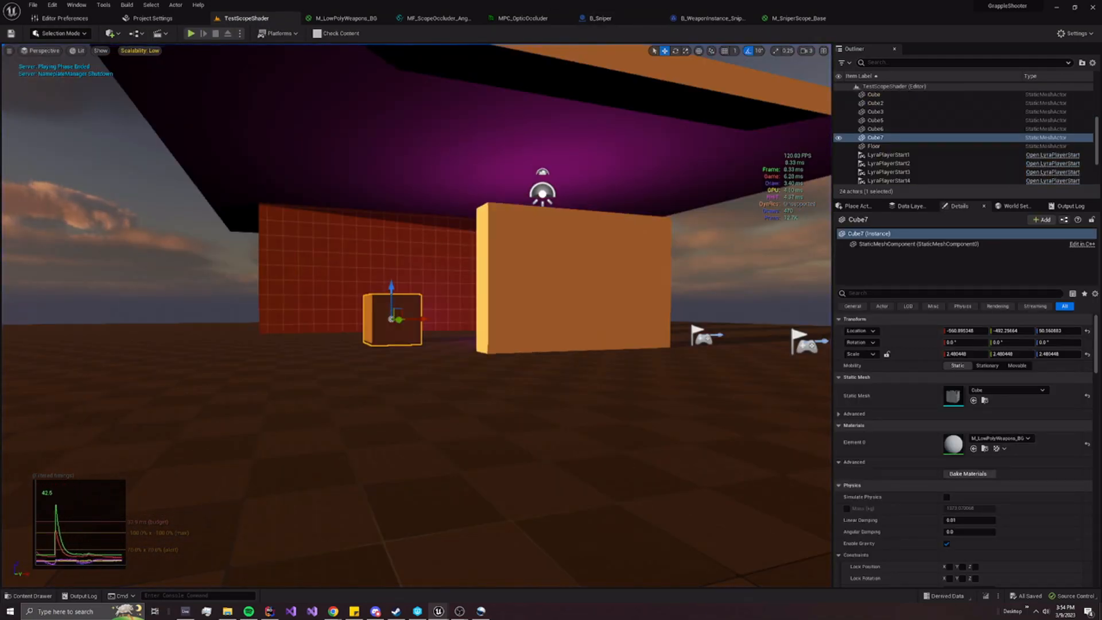
{"action": "left_click", "coordinate": [191, 33]}
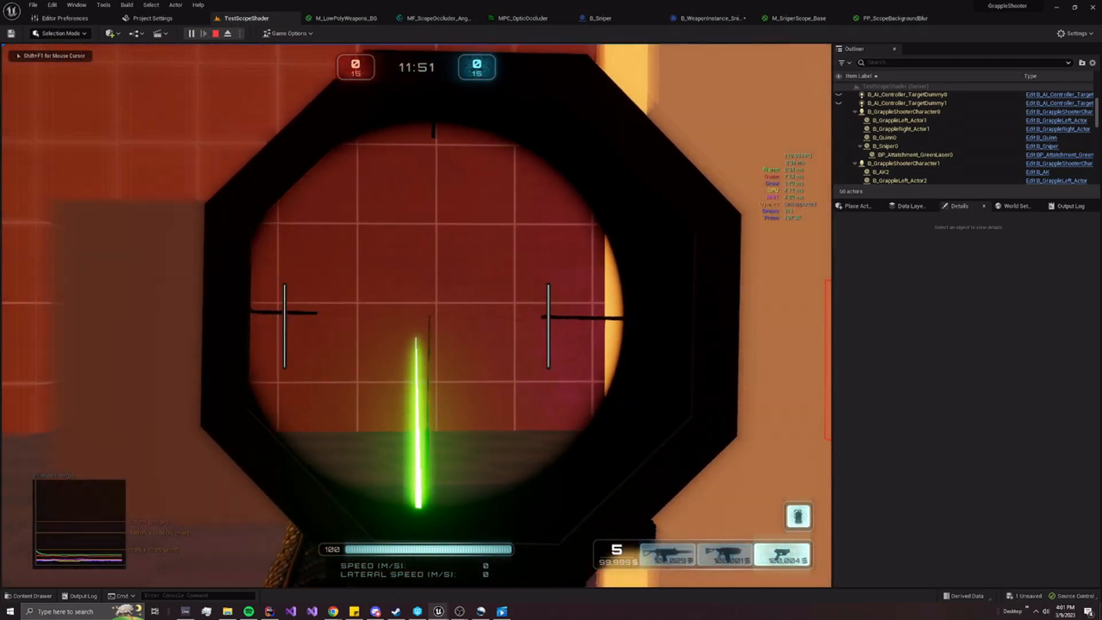